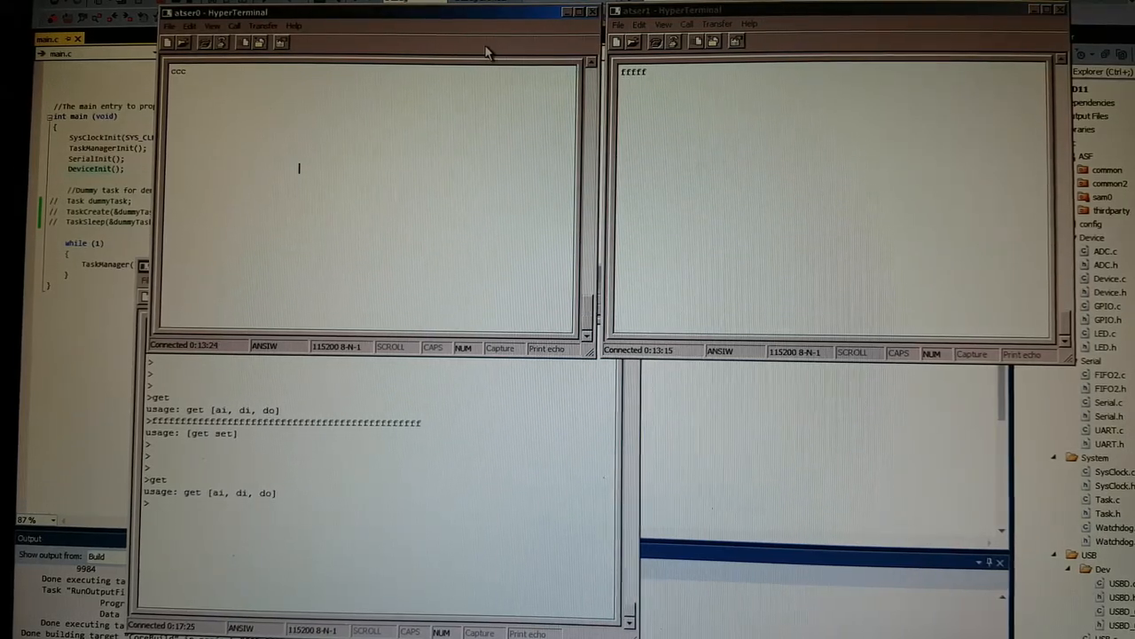
Type 'hhhhhh', 'hello wor' and 'world' in atser0 so the firmware echoes them
type("hhhhhh")
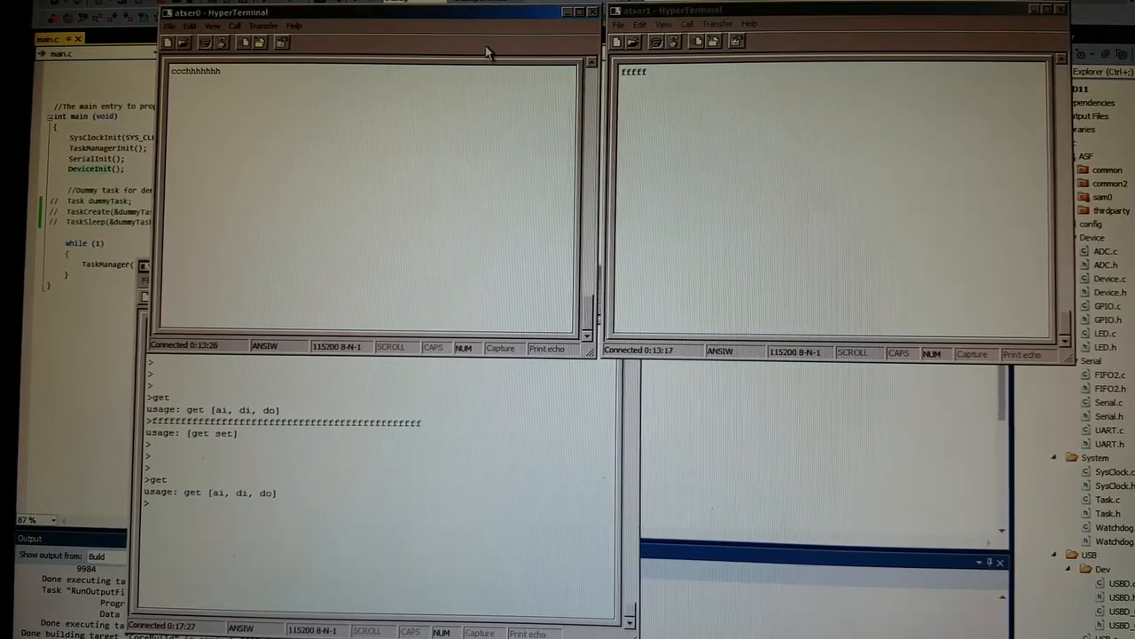
type("hello world")
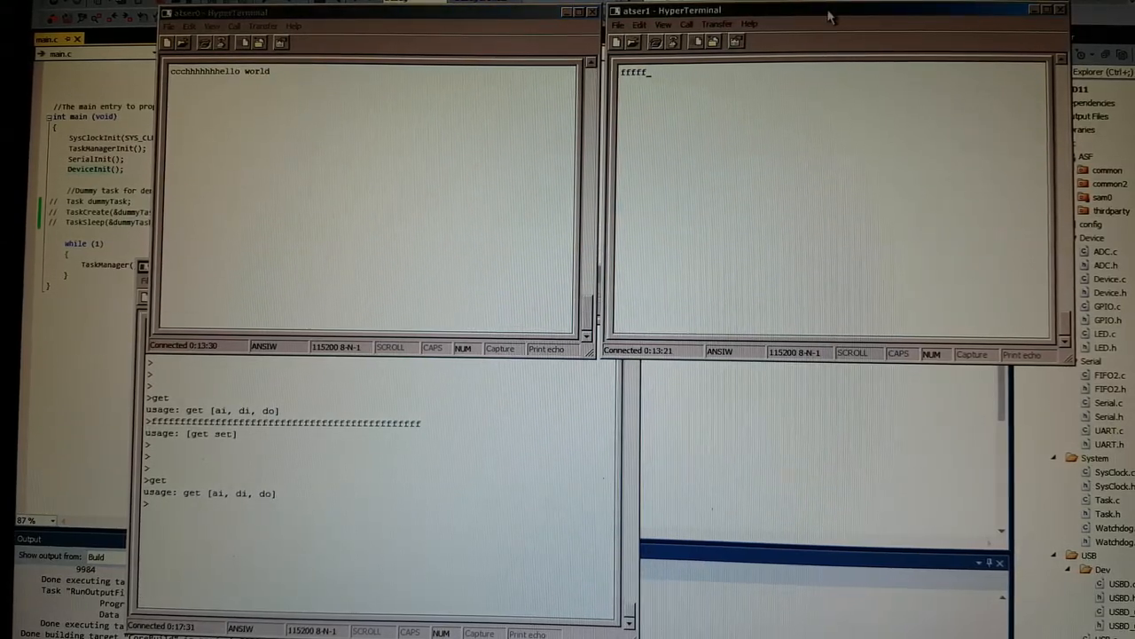
type("world hello")
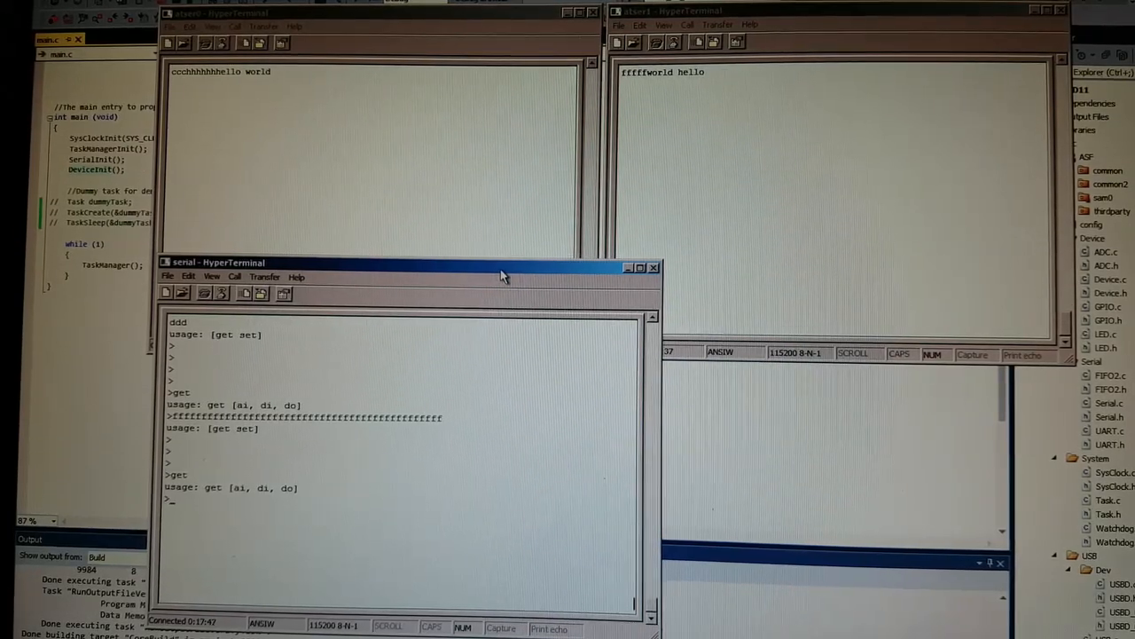
Send the '?' help query and the get commands for ai, di and do
type("?")
type("ai")
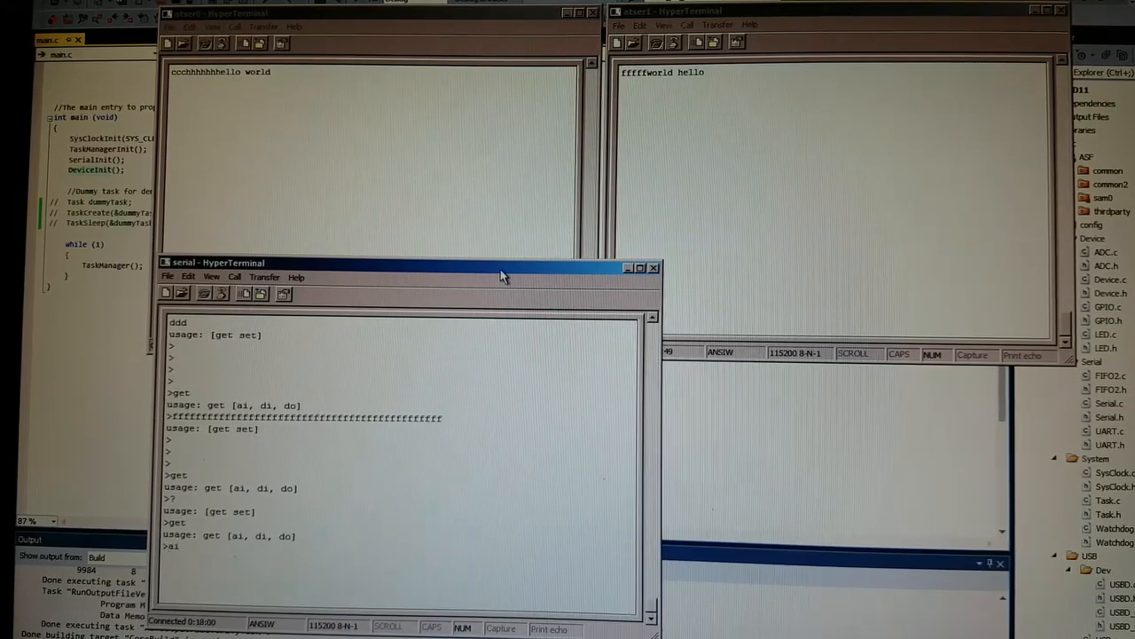
key("Return")
type("set")
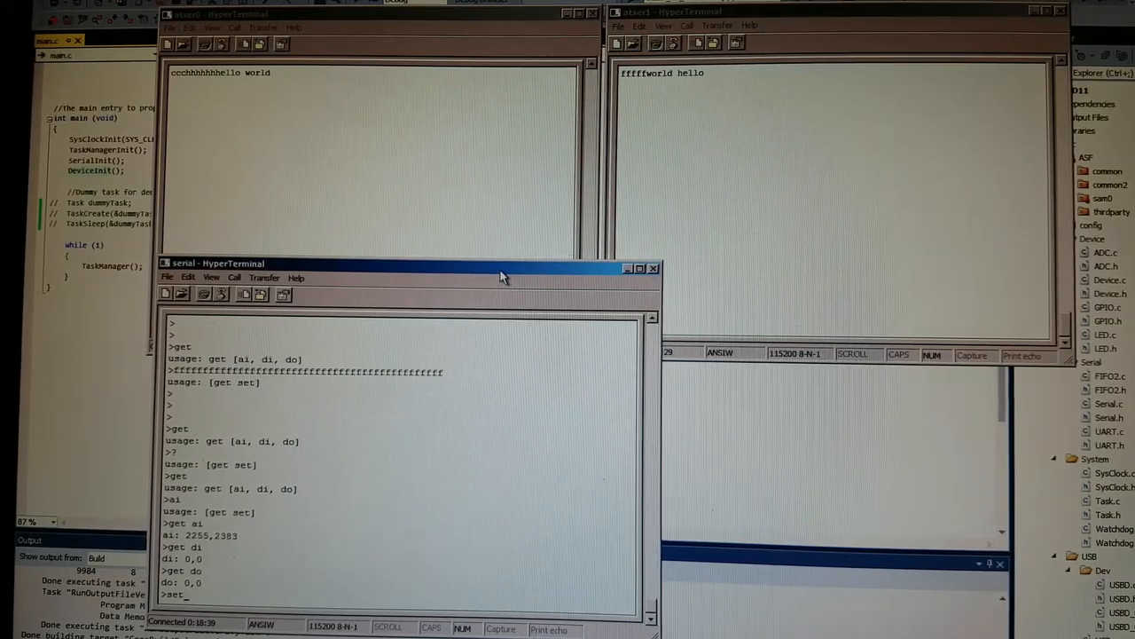
Send 'set do0=1', then 'get do' to confirm outputs read 1,0
type("do")
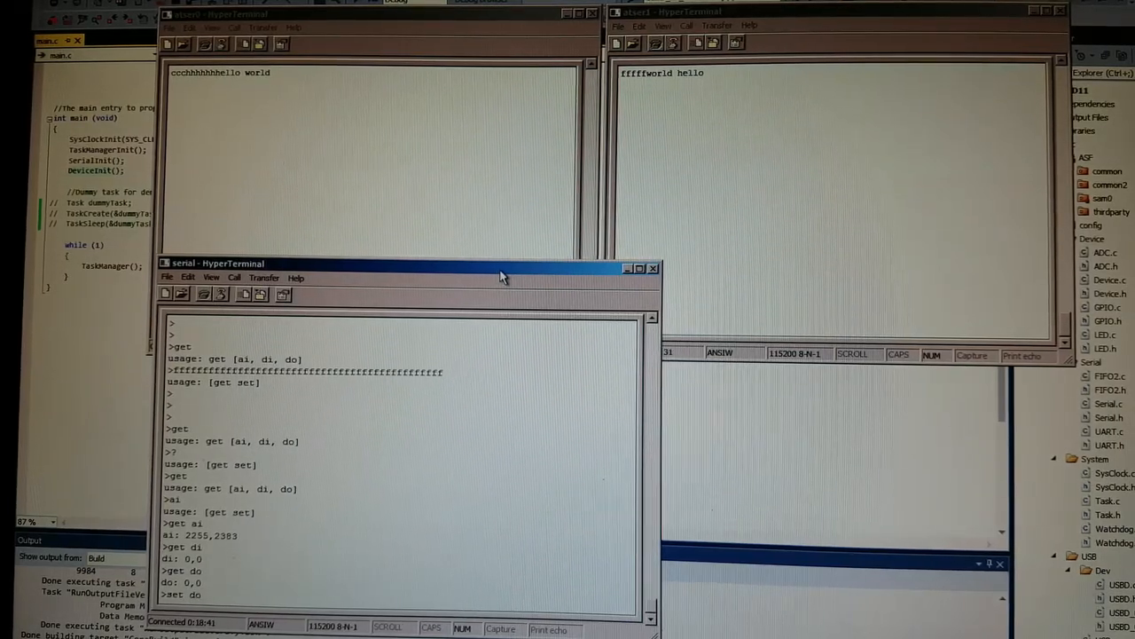
type("0=1")
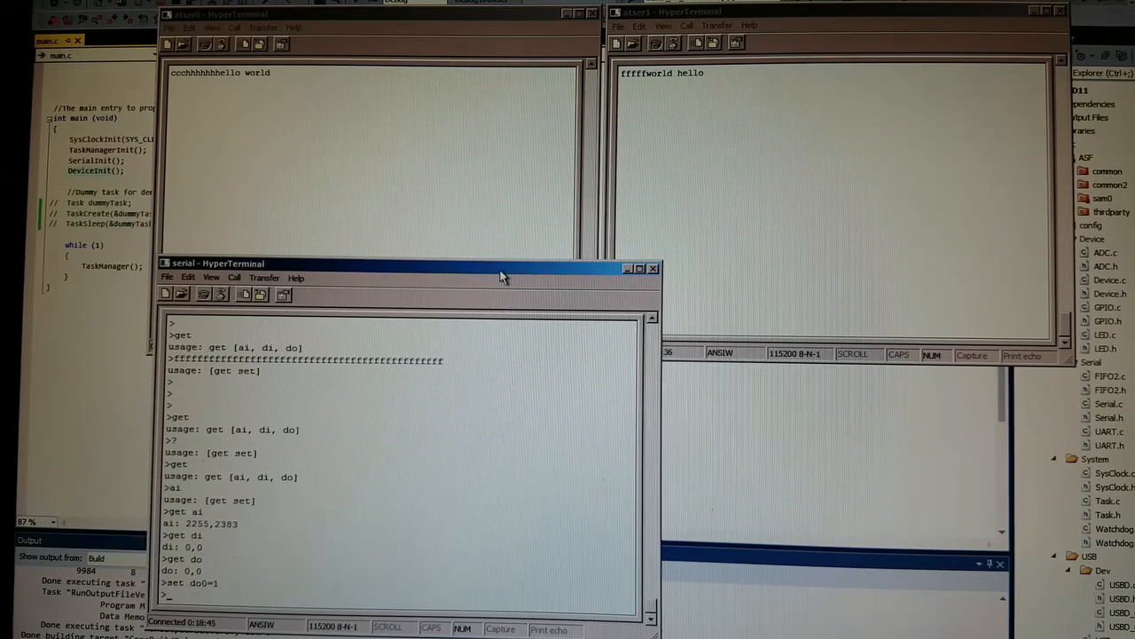
type("get do")
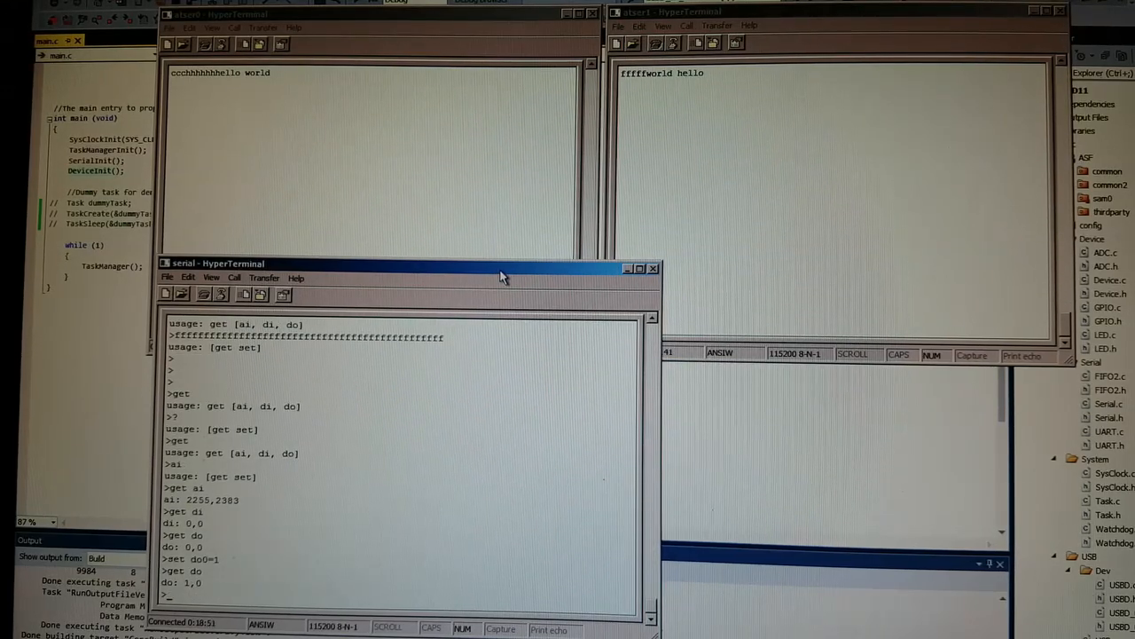
type("set")
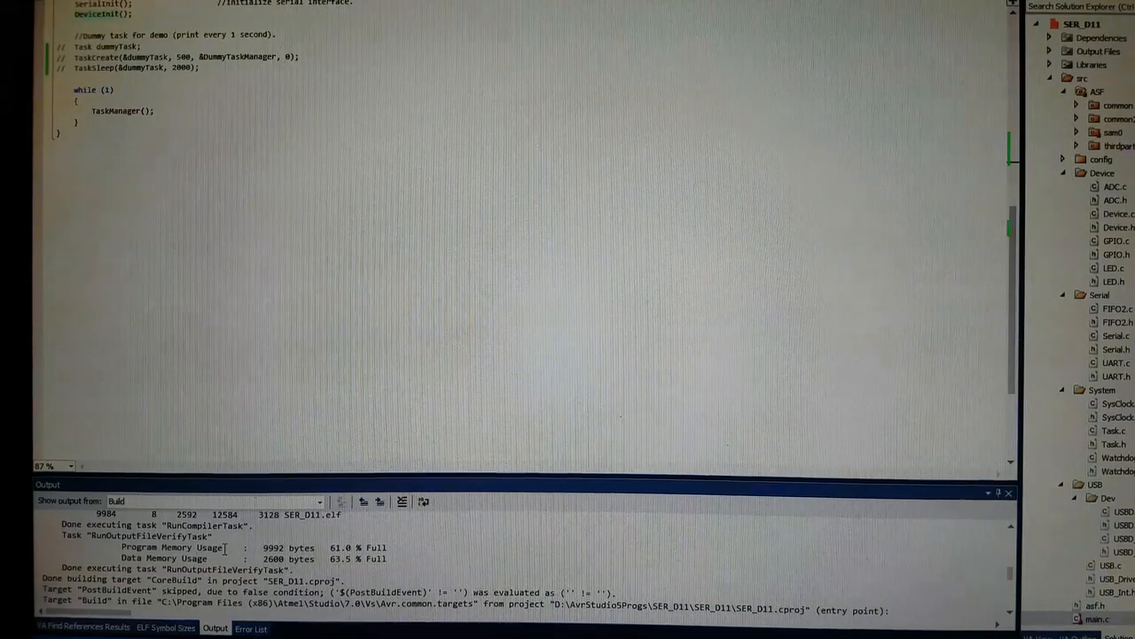
Scroll main.c down to the int main(void) function
scroll("down", 3)
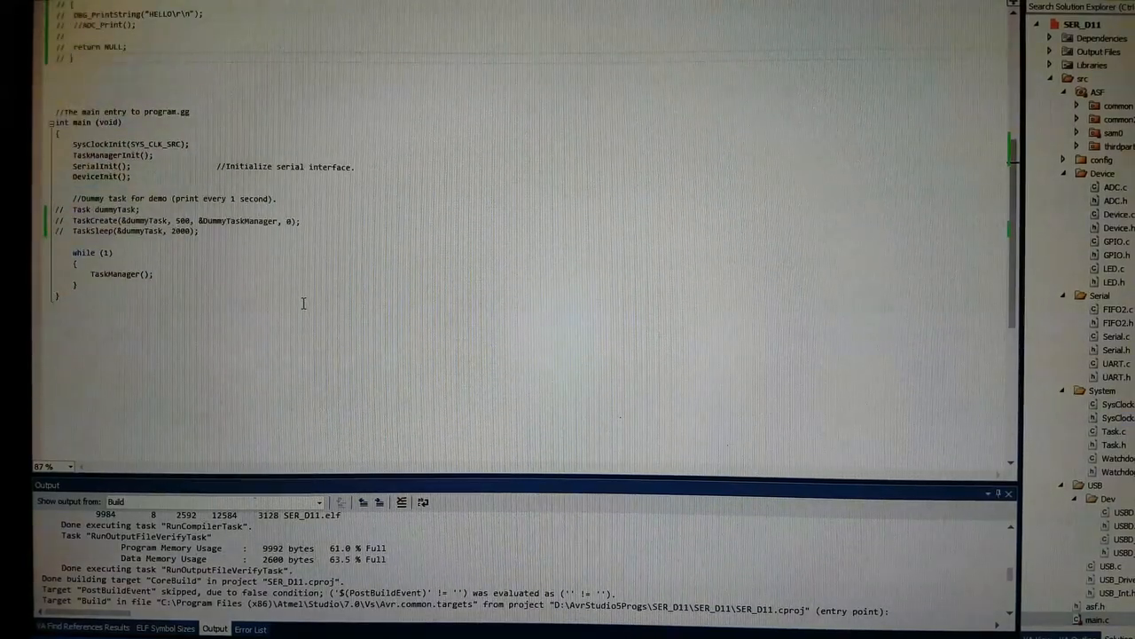
scroll("down", 3)
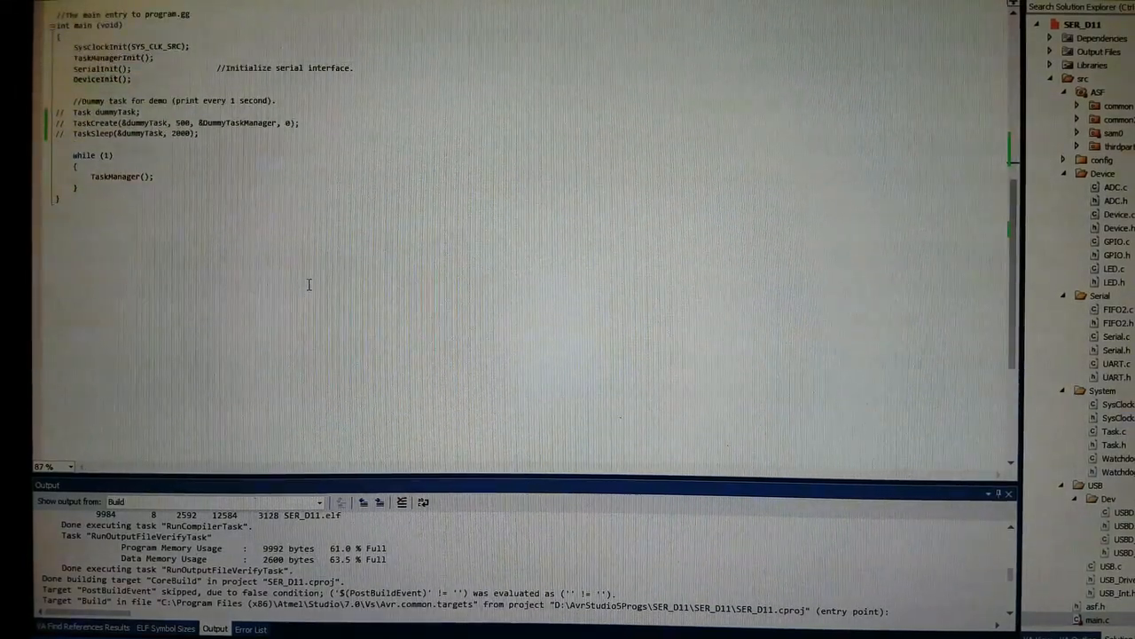